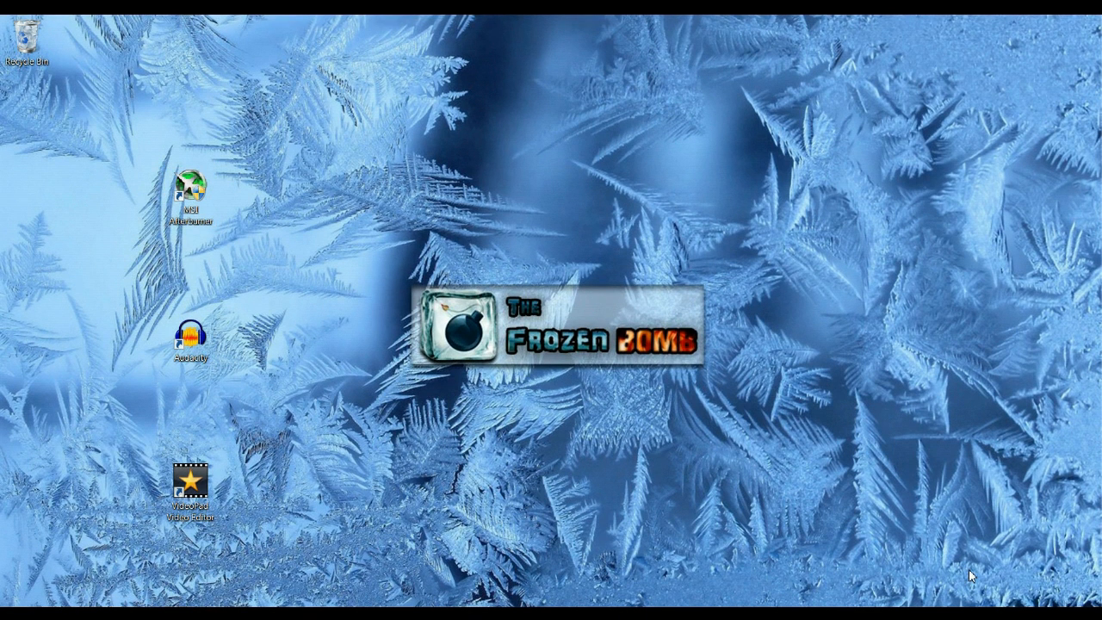
pyautogui.moveTo(275, 557)
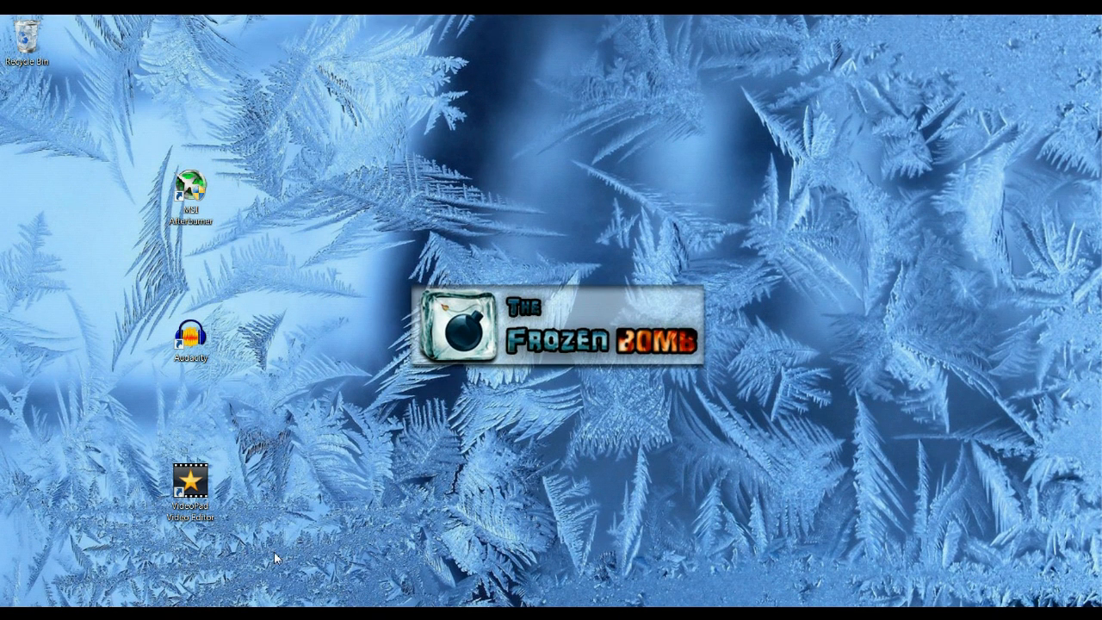
pyautogui.moveTo(280, 599)
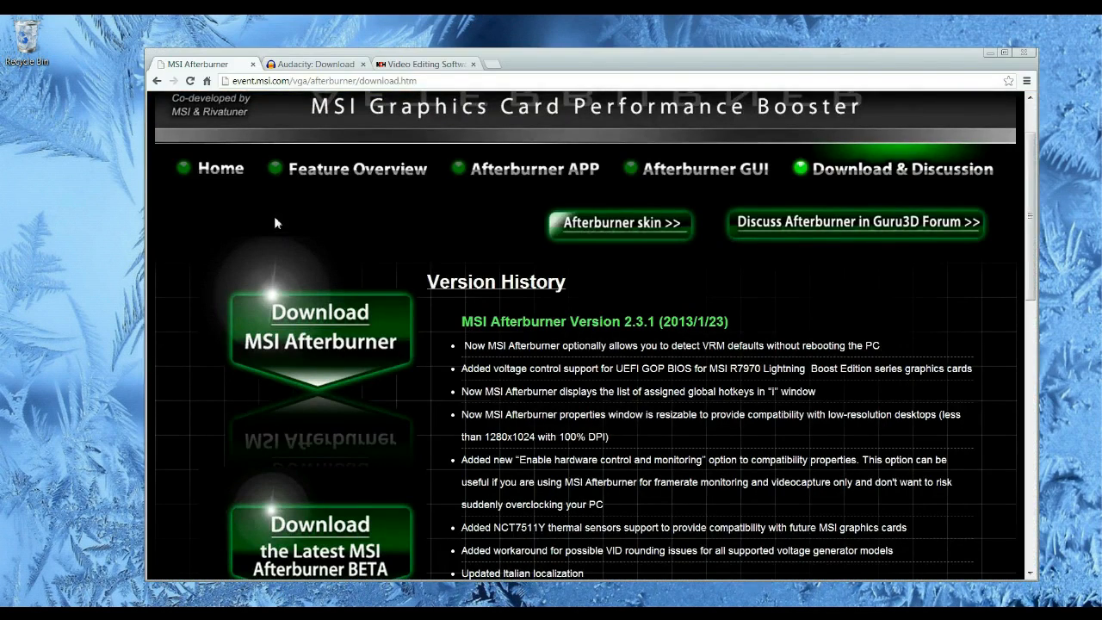
# Step: Browse the MSI Afterburner installer, beta and manual downloads, then switch to the Audacity download tab
pyautogui.scroll(-3)
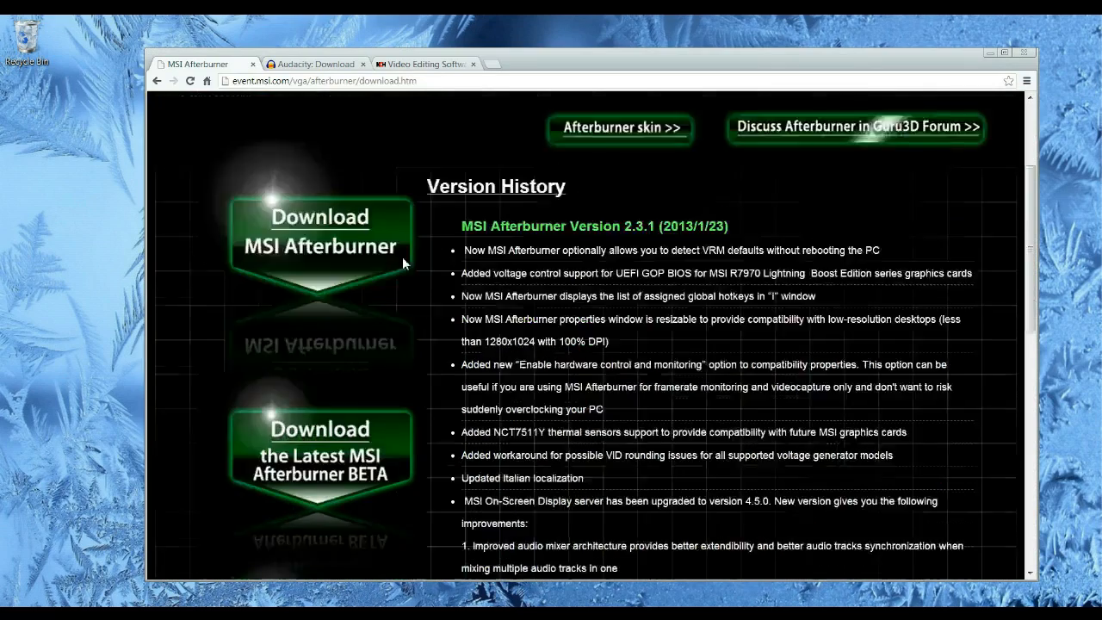
pyautogui.scroll(-3)
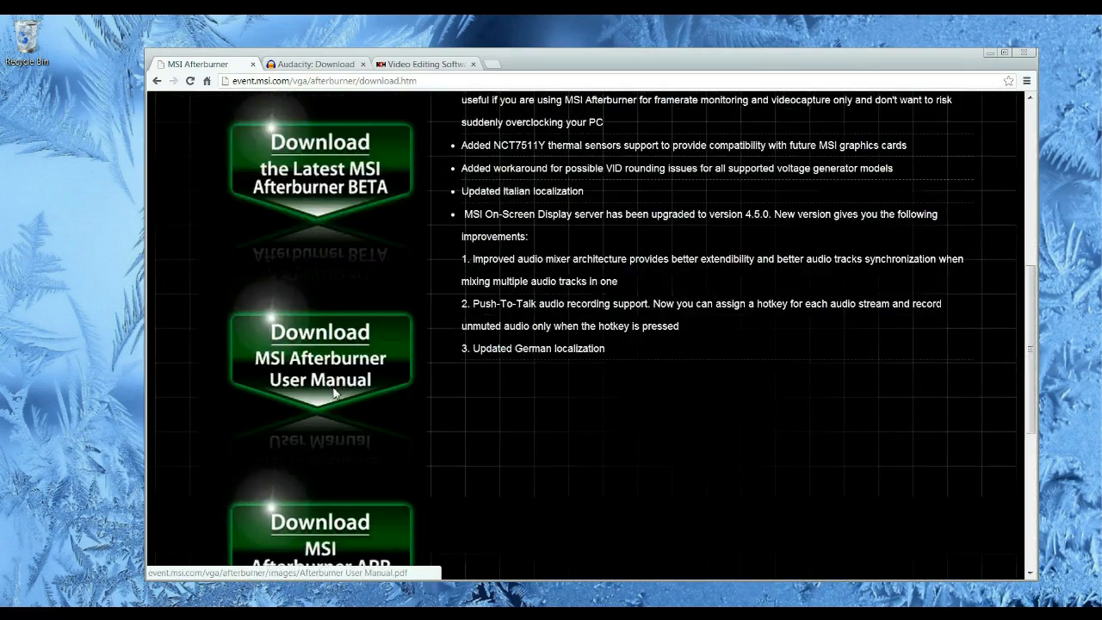
pyautogui.scroll(3)
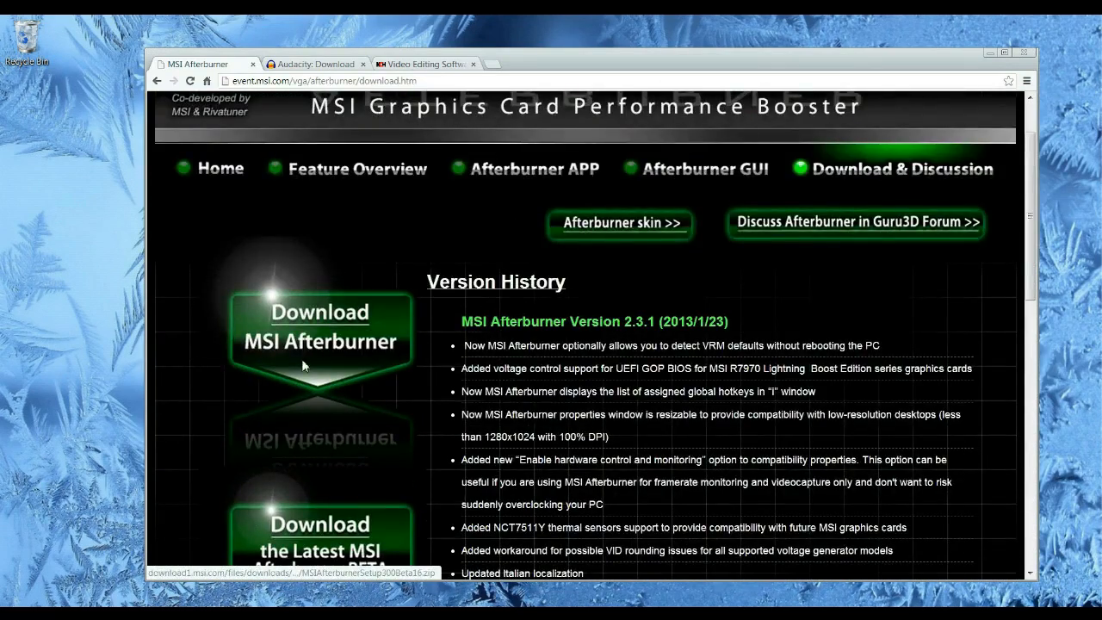
pyautogui.click(316, 64)
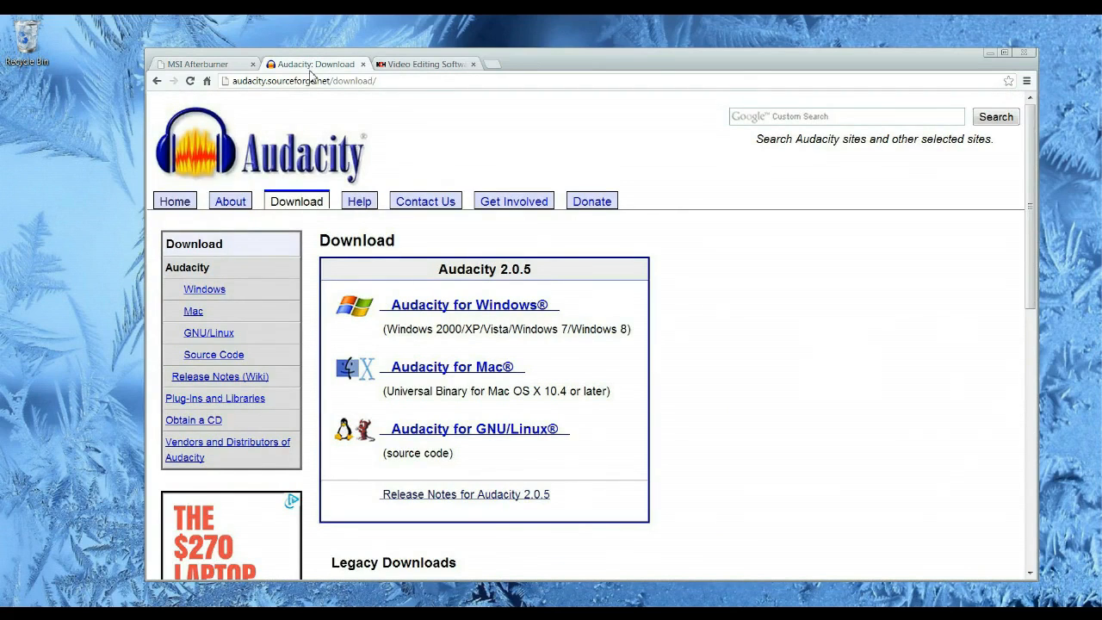
pyautogui.moveTo(422, 379)
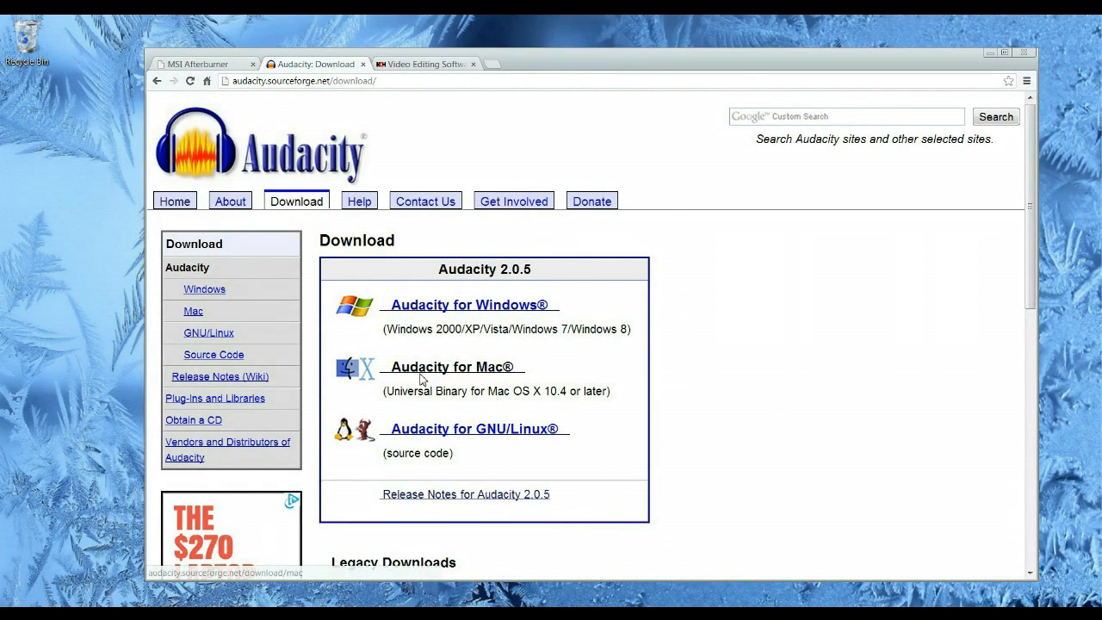
# Step: View the VideoPad Video Editor web page, then open MSI Afterburner's General properties
pyautogui.click(422, 64)
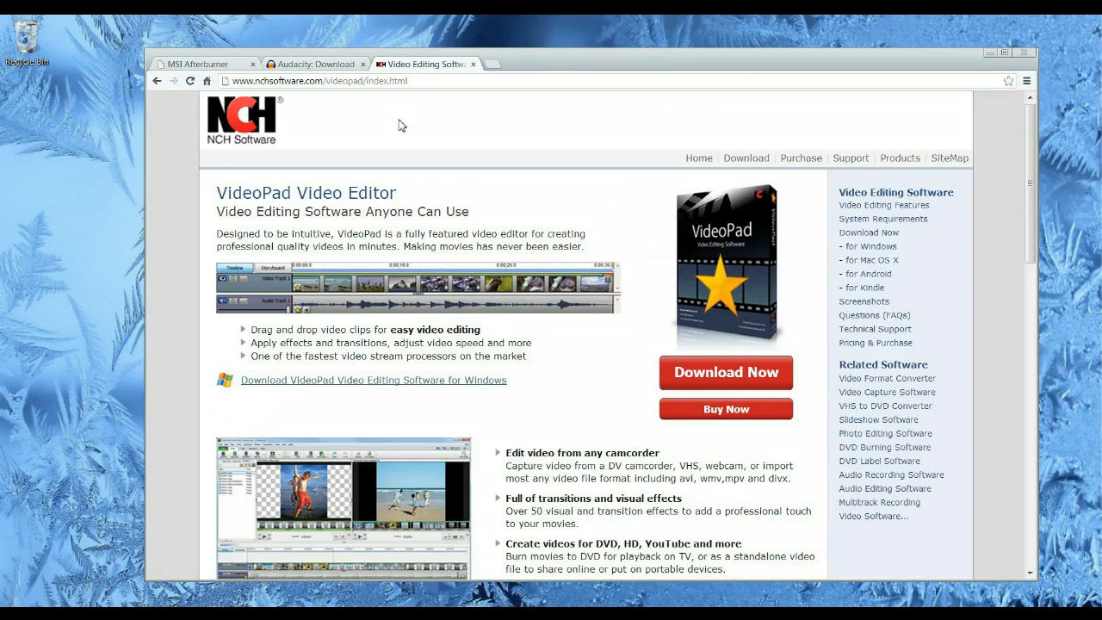
pyautogui.moveTo(377, 215)
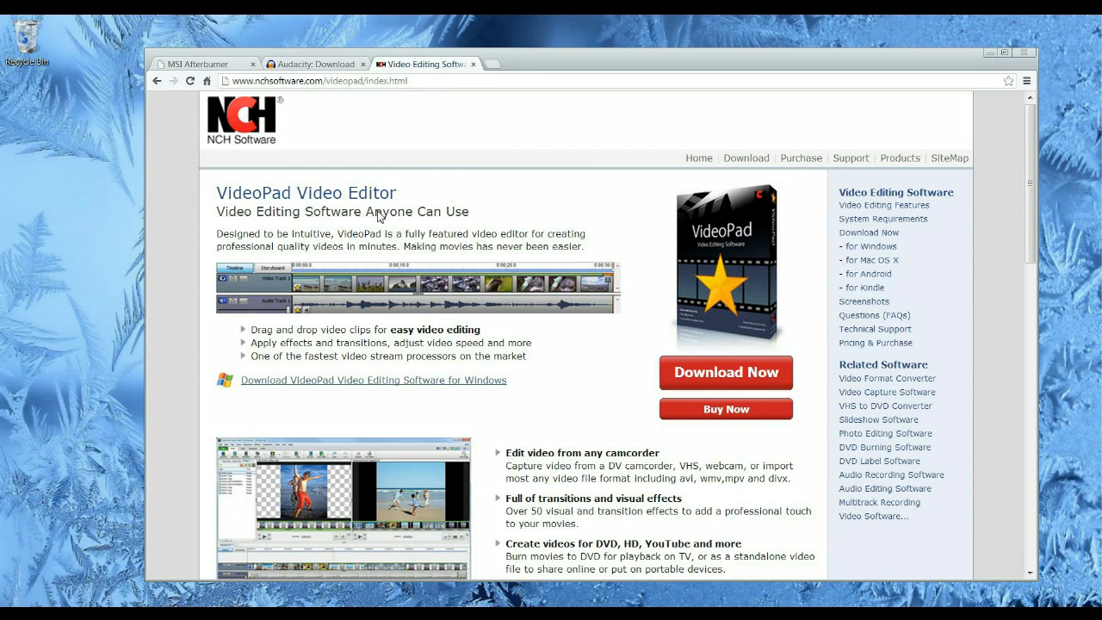
pyautogui.moveTo(726, 372)
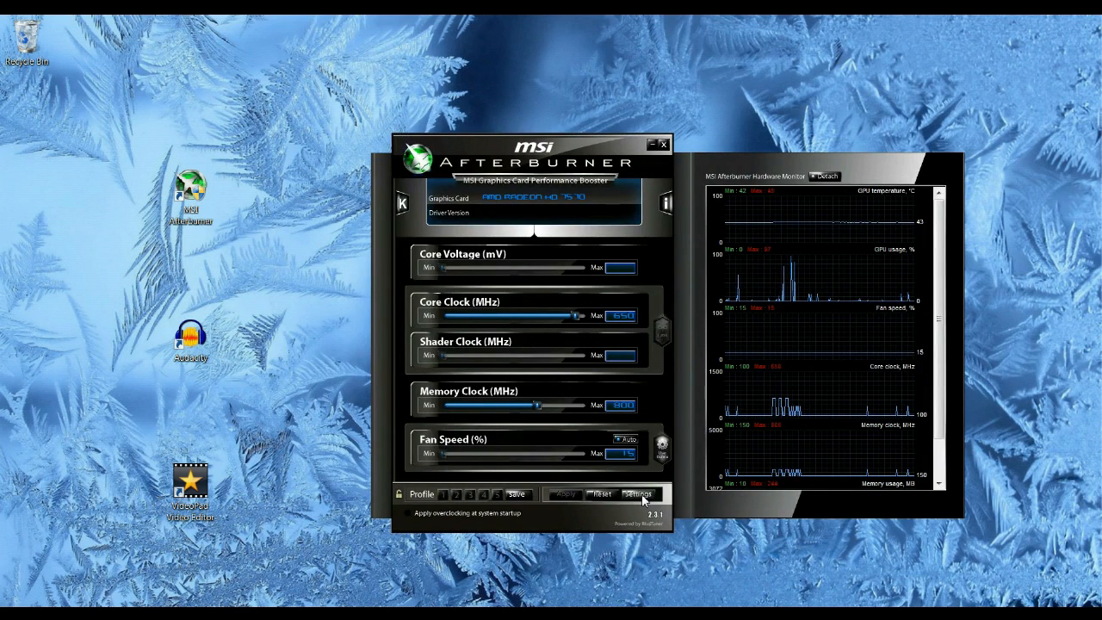
pyautogui.click(637, 494)
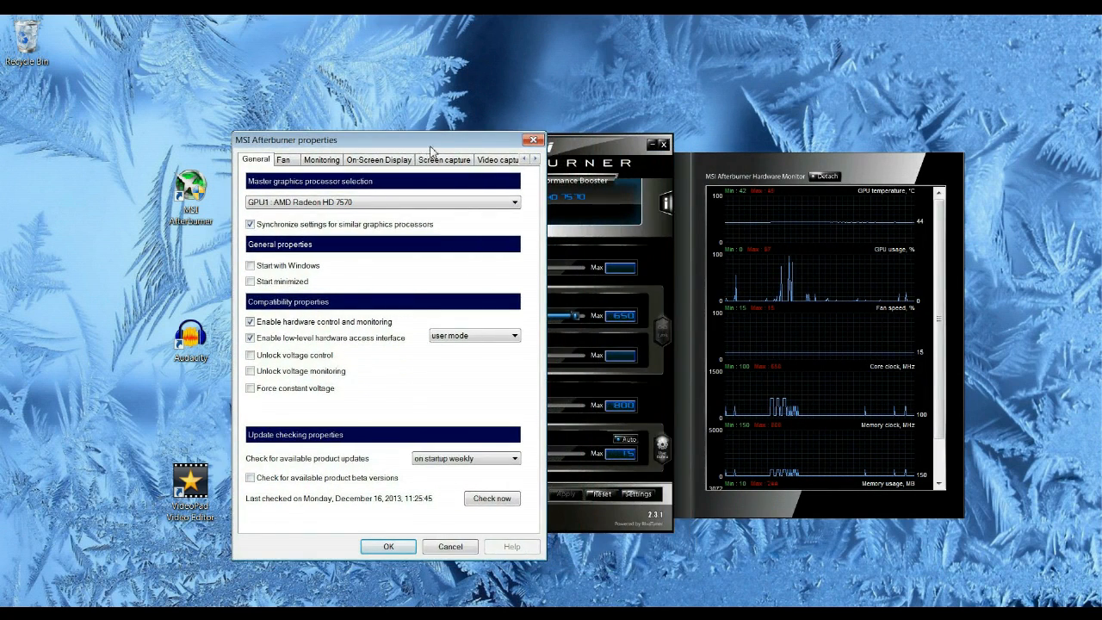
pyautogui.moveTo(497, 159)
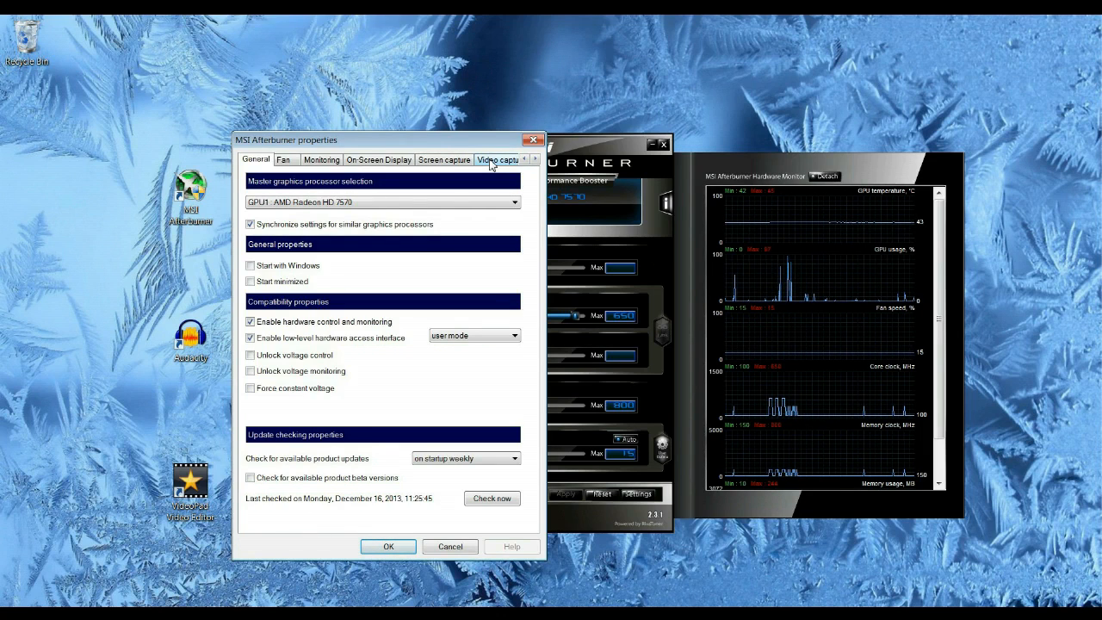
# Step: Review Afterburner's video capture format, quality, frame rate, folder and audio source settings
pyautogui.click(497, 159)
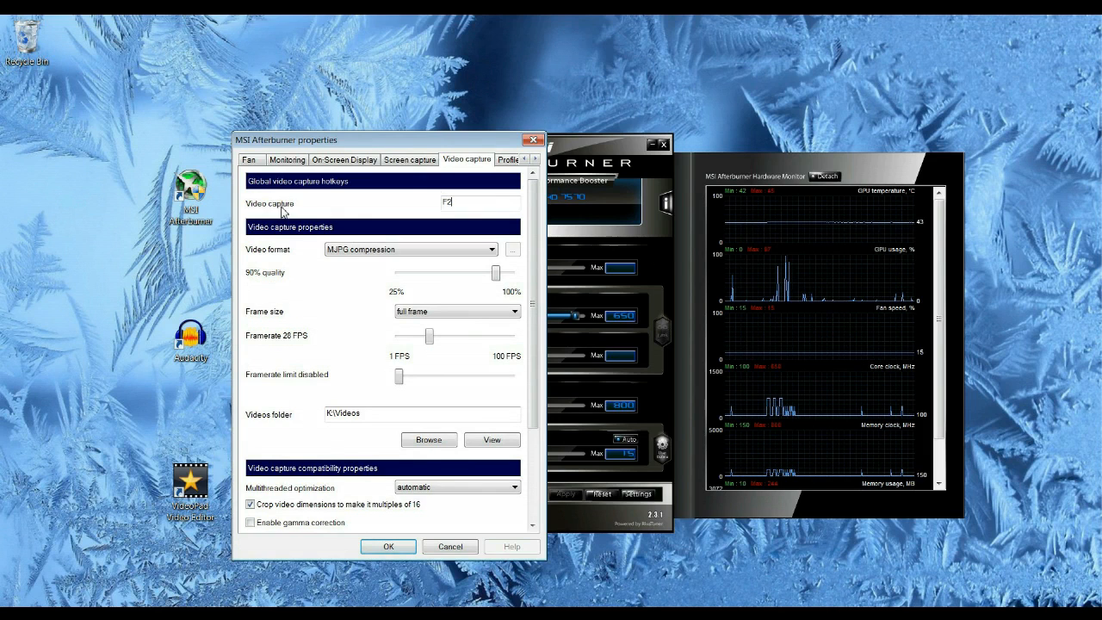
pyautogui.moveTo(477, 210)
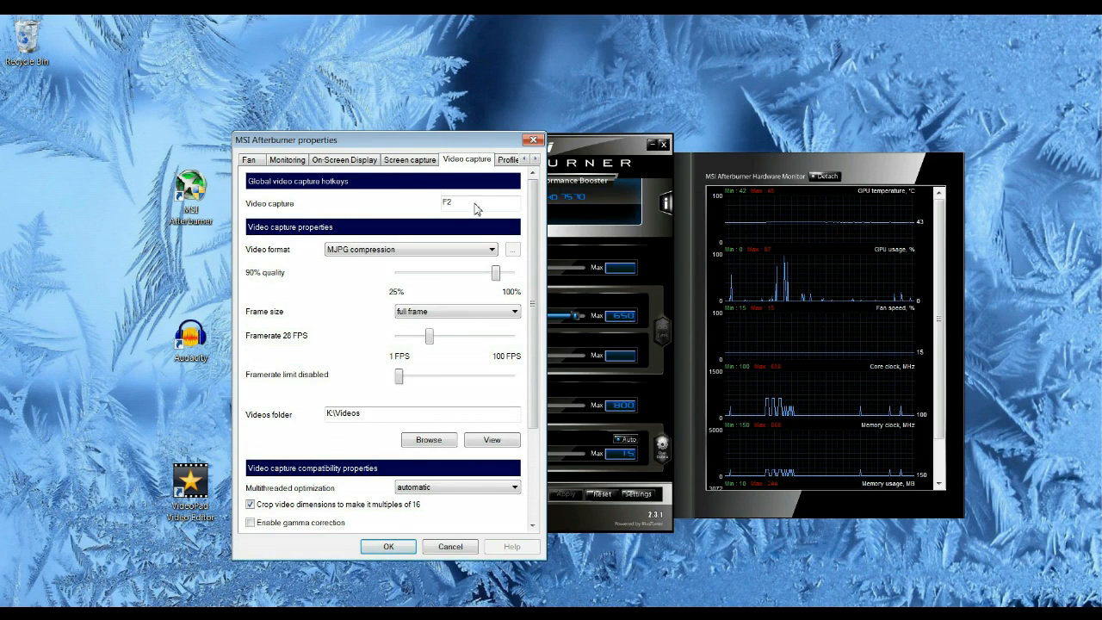
pyautogui.scroll(-3)
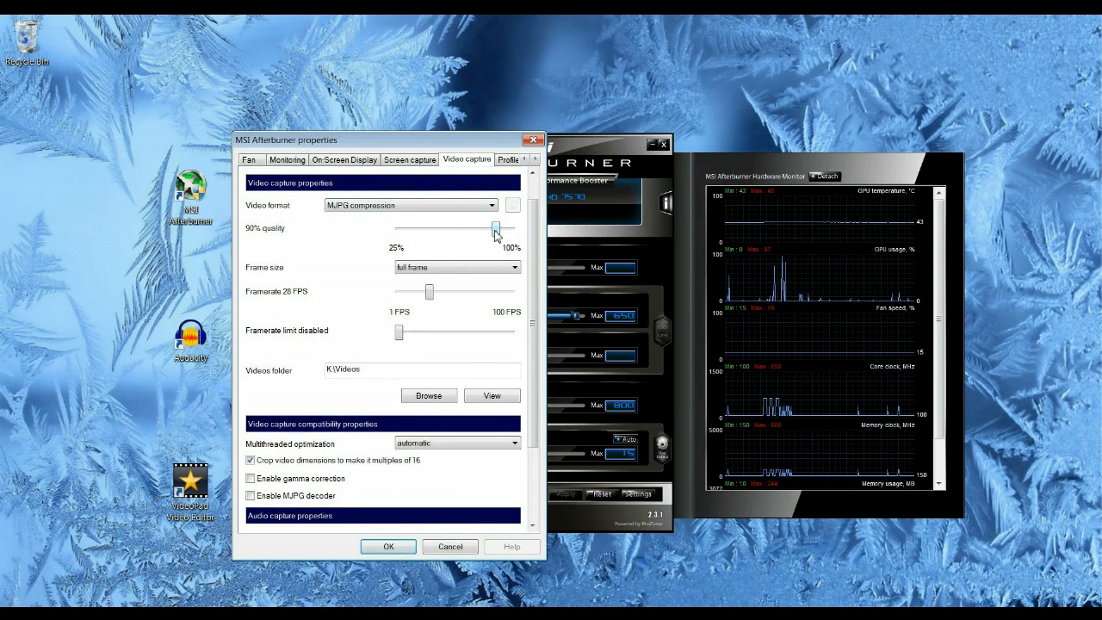
pyautogui.scroll(-3)
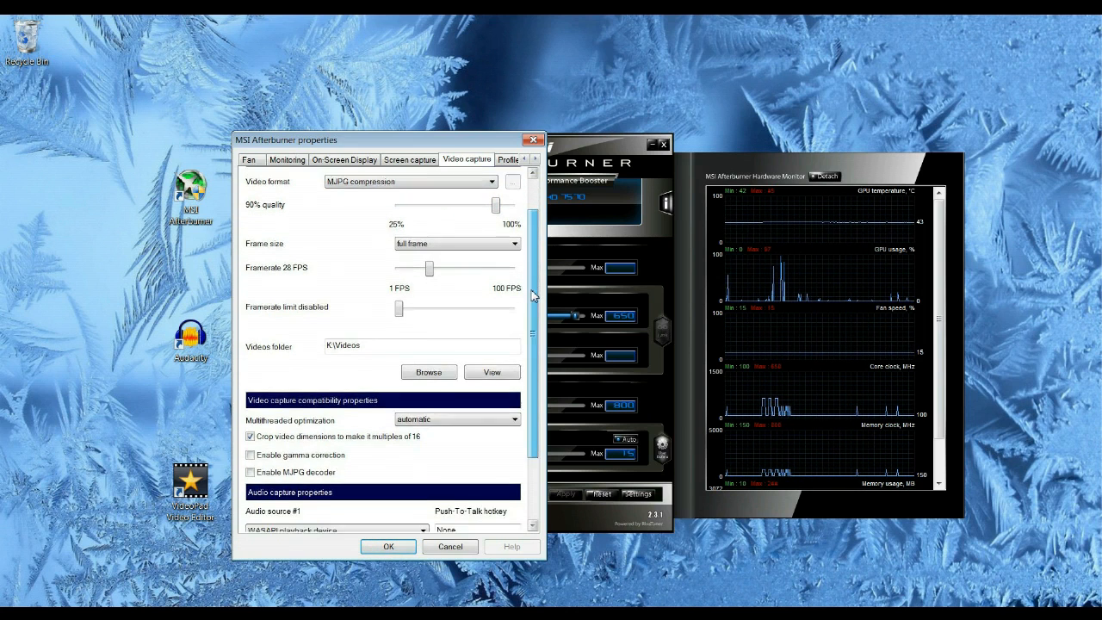
pyautogui.scroll(-3)
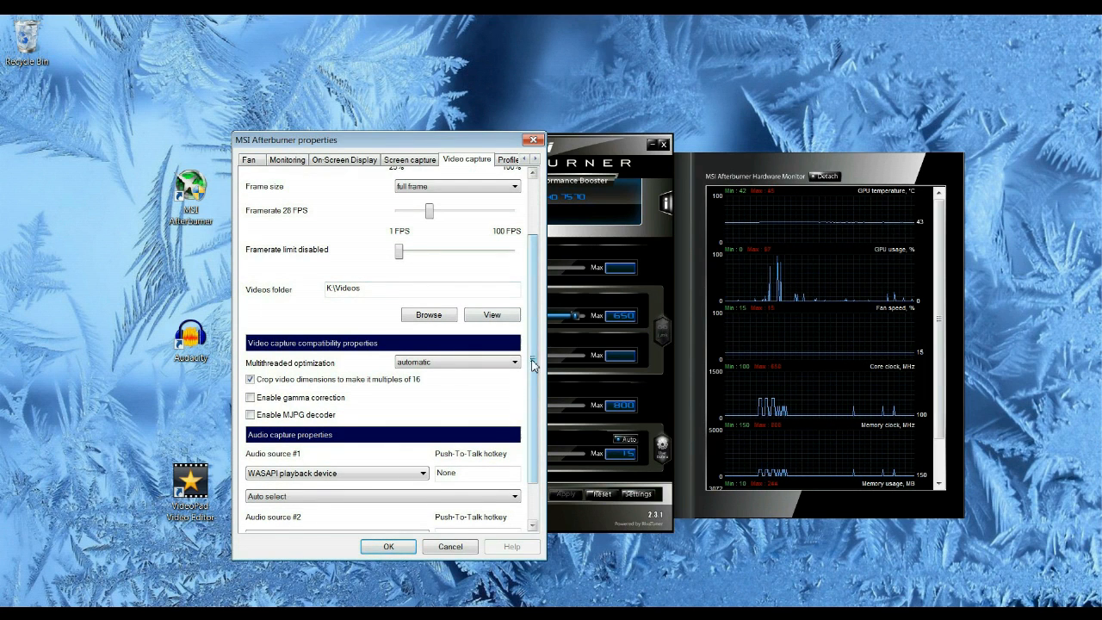
pyautogui.scroll(-3)
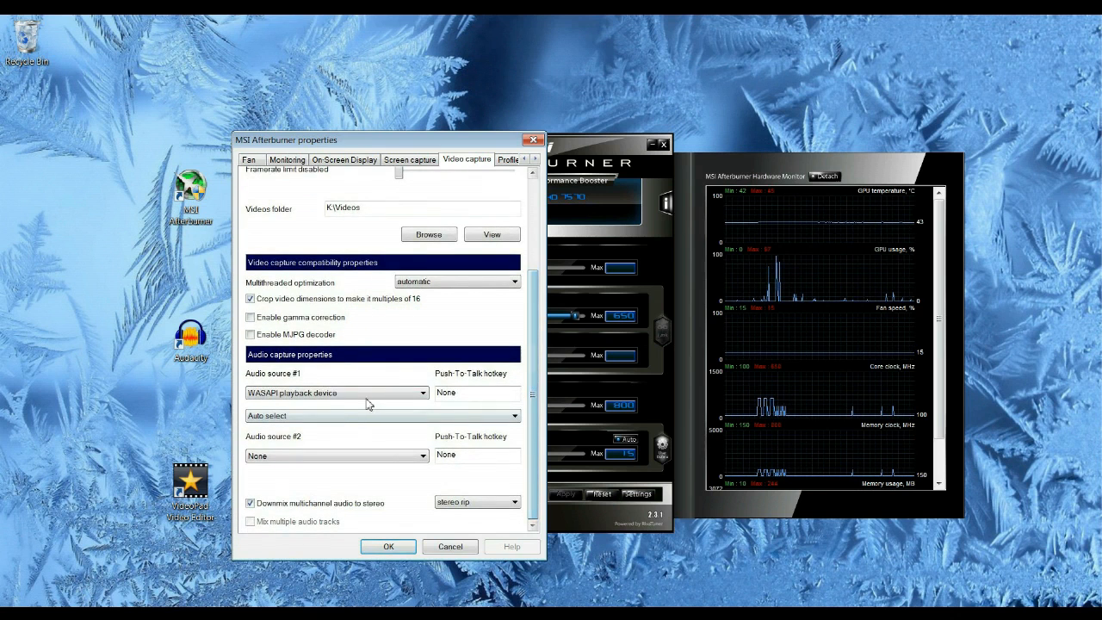
pyautogui.moveTo(343, 393)
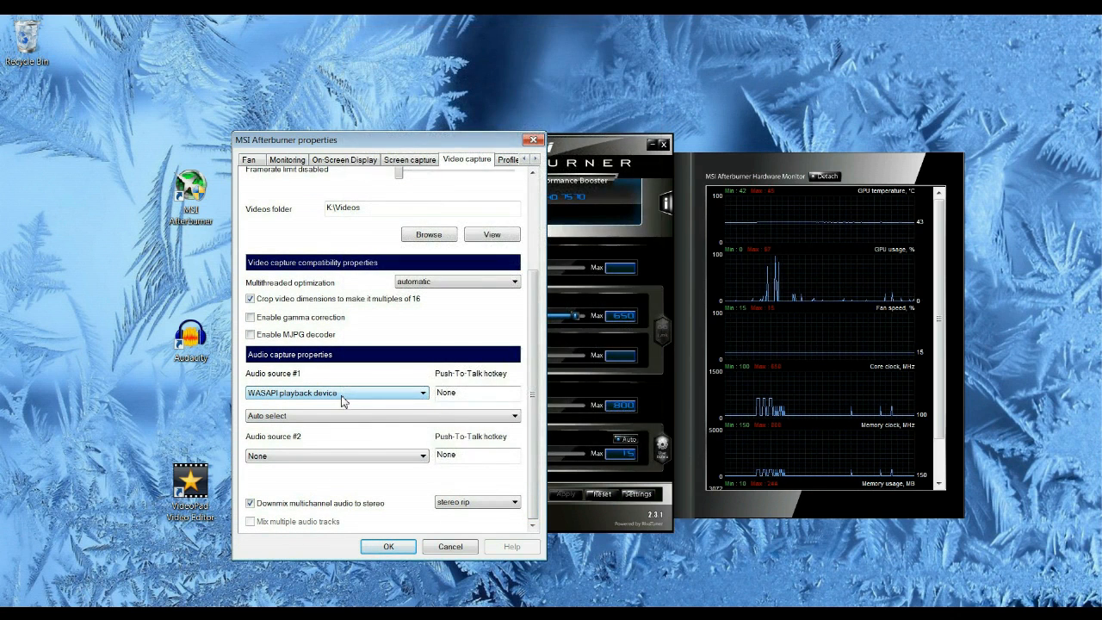
pyautogui.moveTo(459, 416)
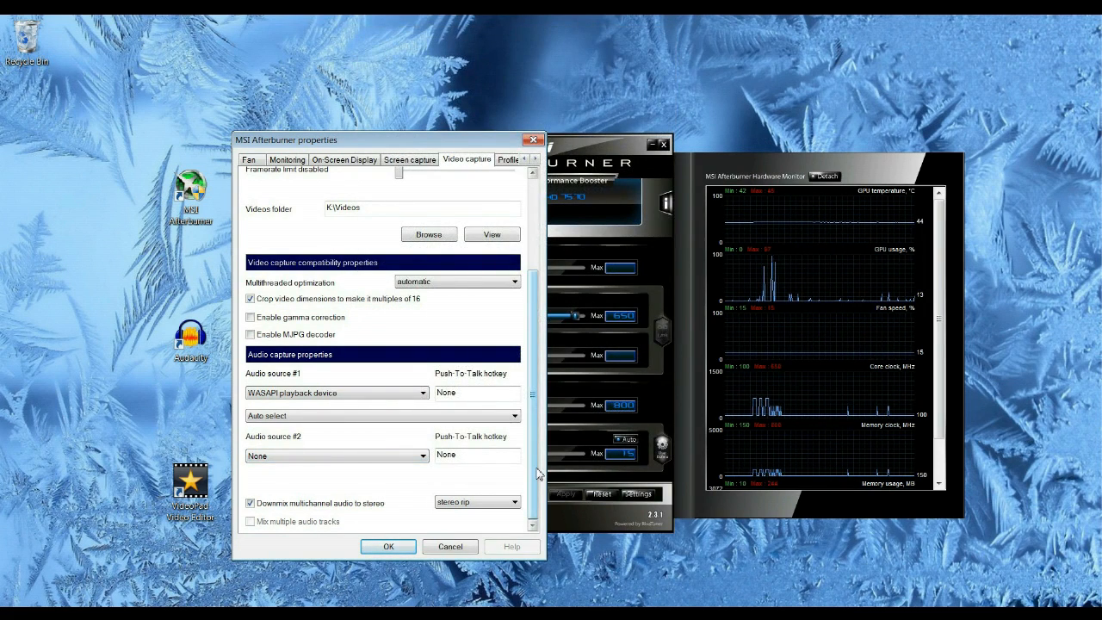
pyautogui.scroll(3)
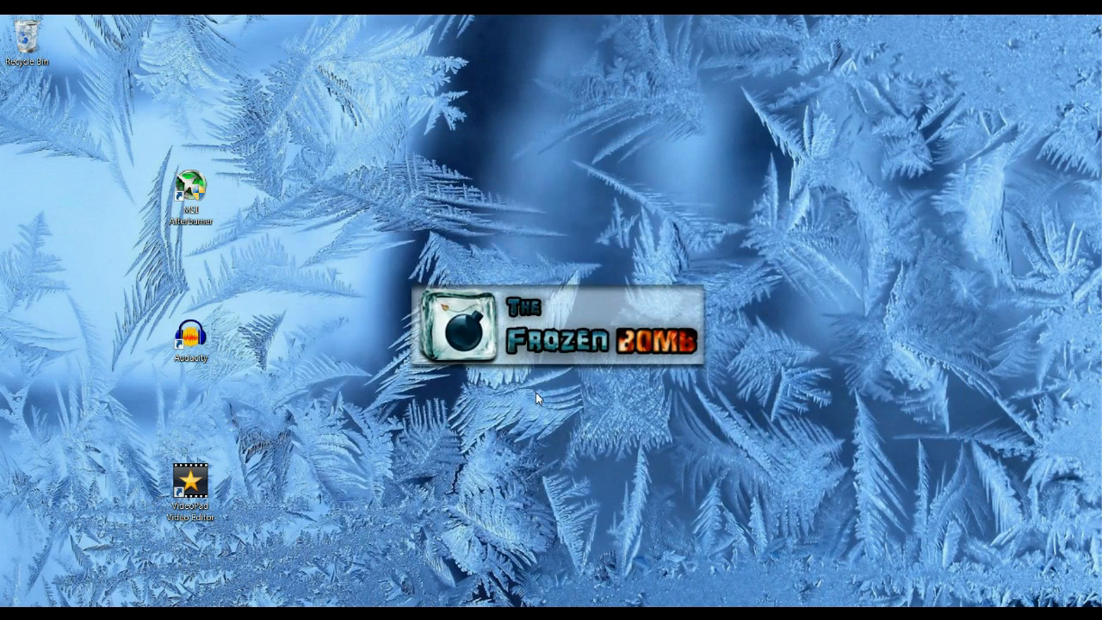
# Step: Check Audacity's empty recording window and toolbar, close it, and launch VideoPad
pyautogui.doubleClick(191, 336)
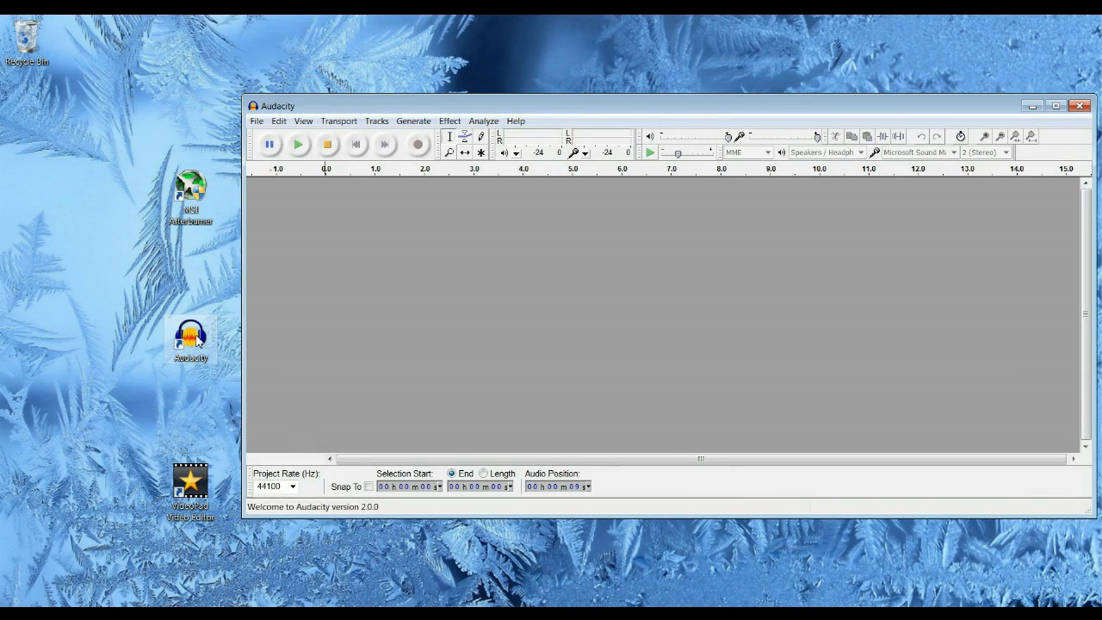
pyautogui.moveTo(417, 144)
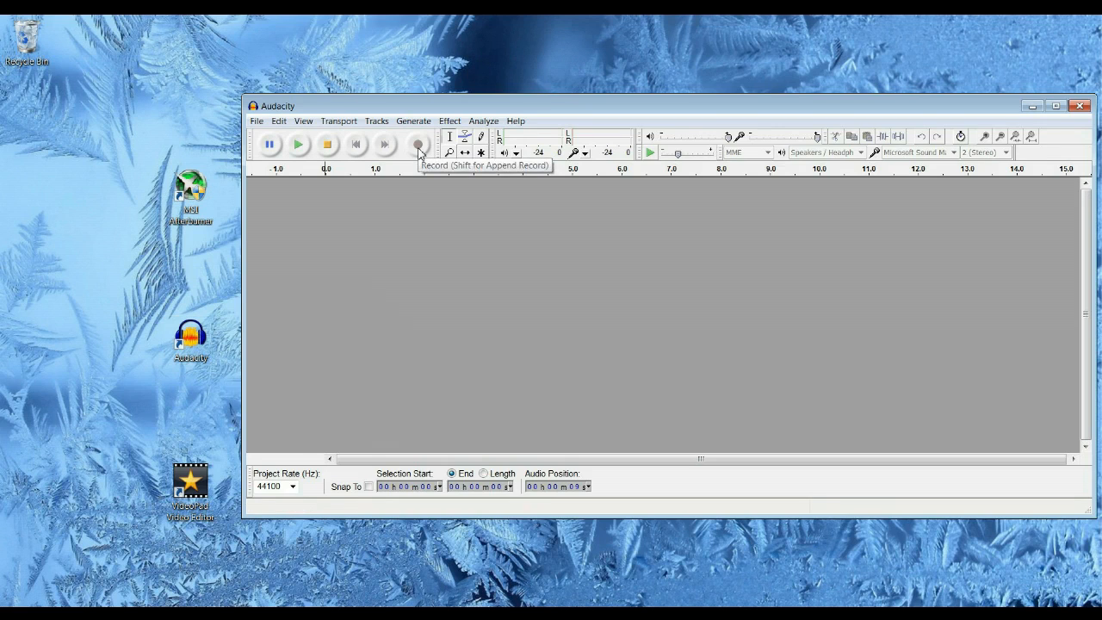
pyautogui.moveTo(913, 162)
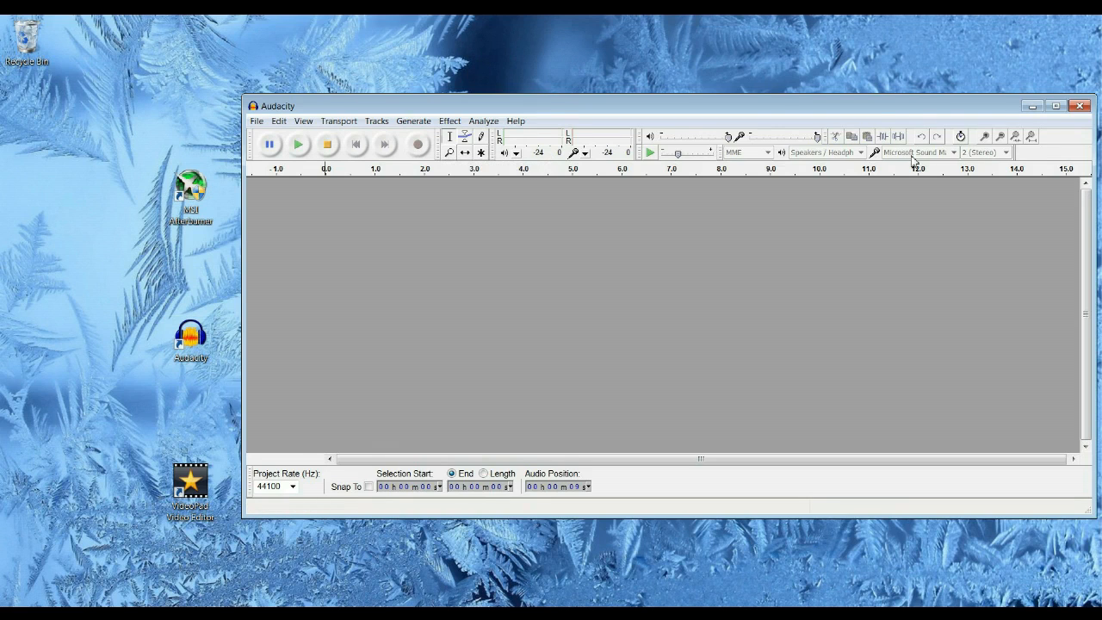
pyautogui.moveTo(526, 192)
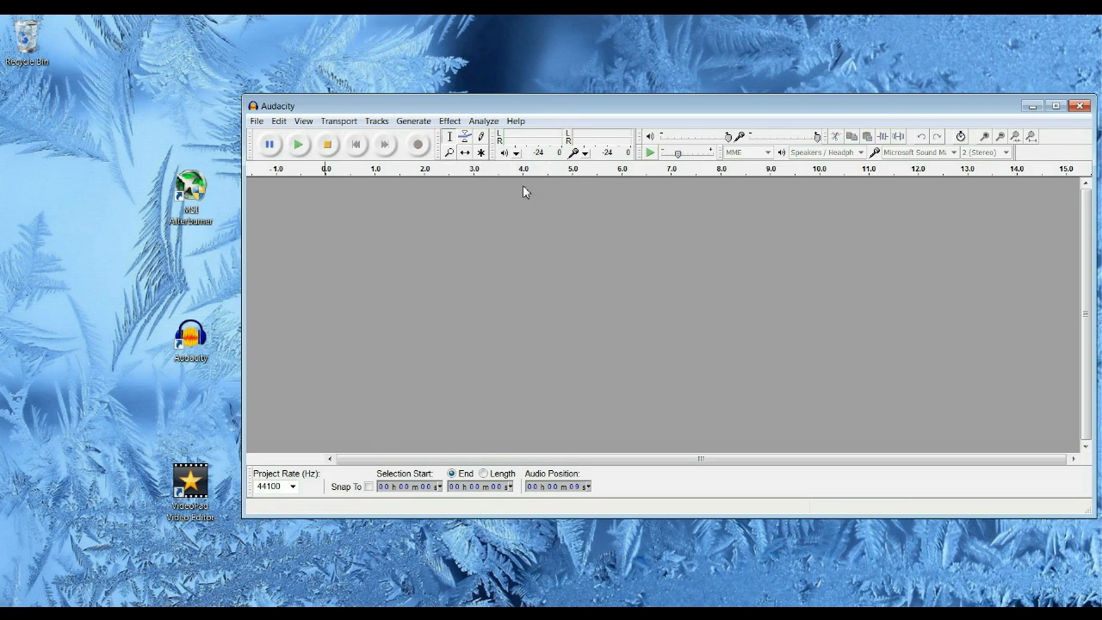
pyautogui.click(278, 121)
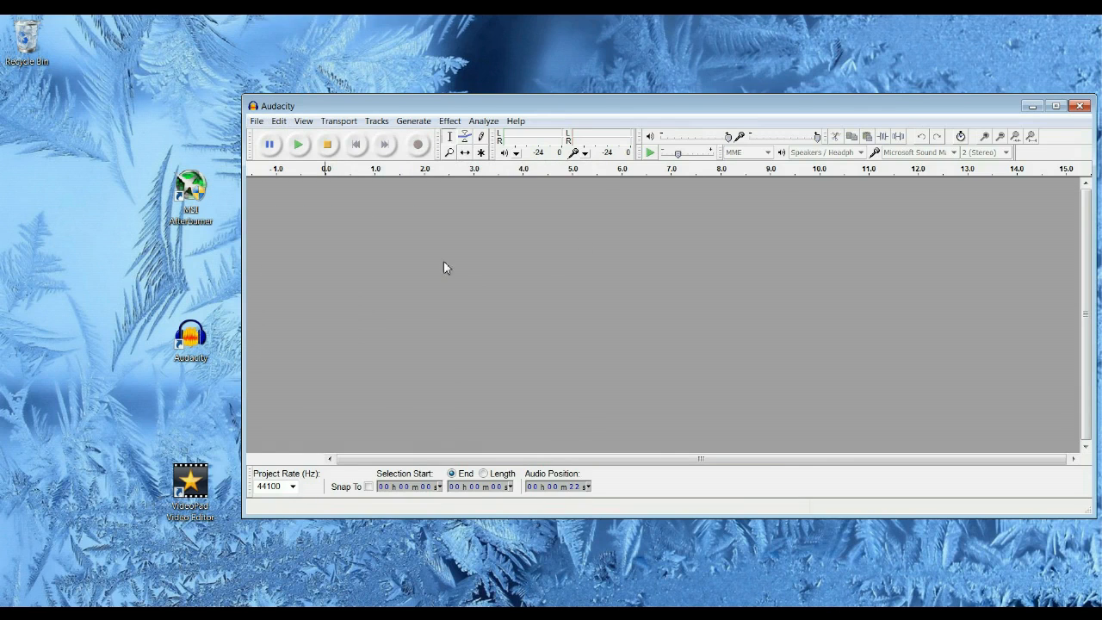
pyautogui.click(450, 121)
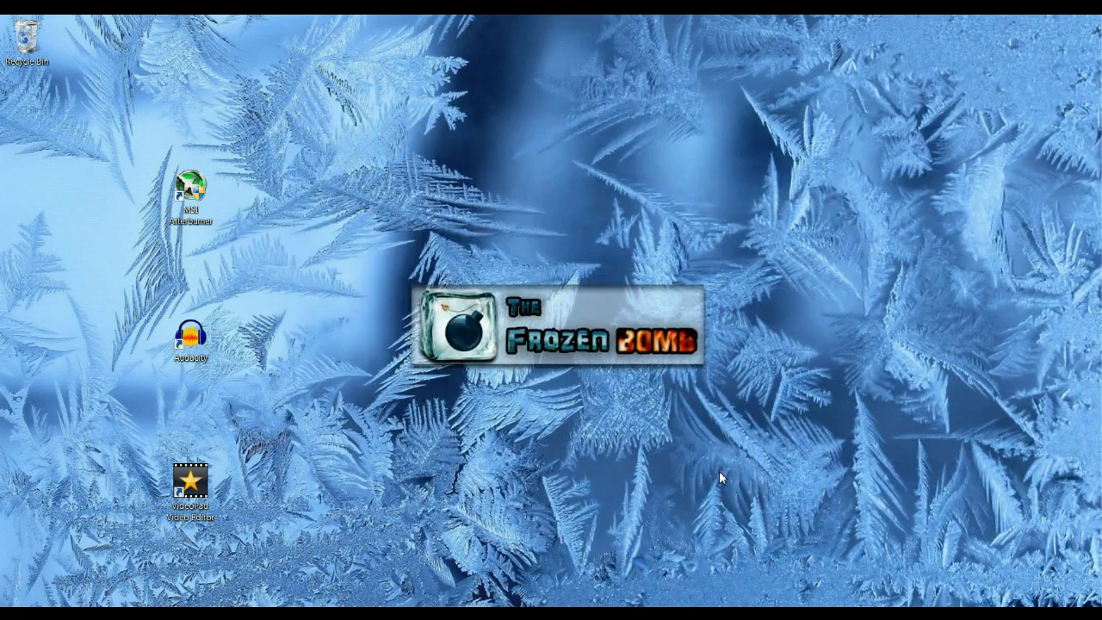
pyautogui.moveTo(345, 506)
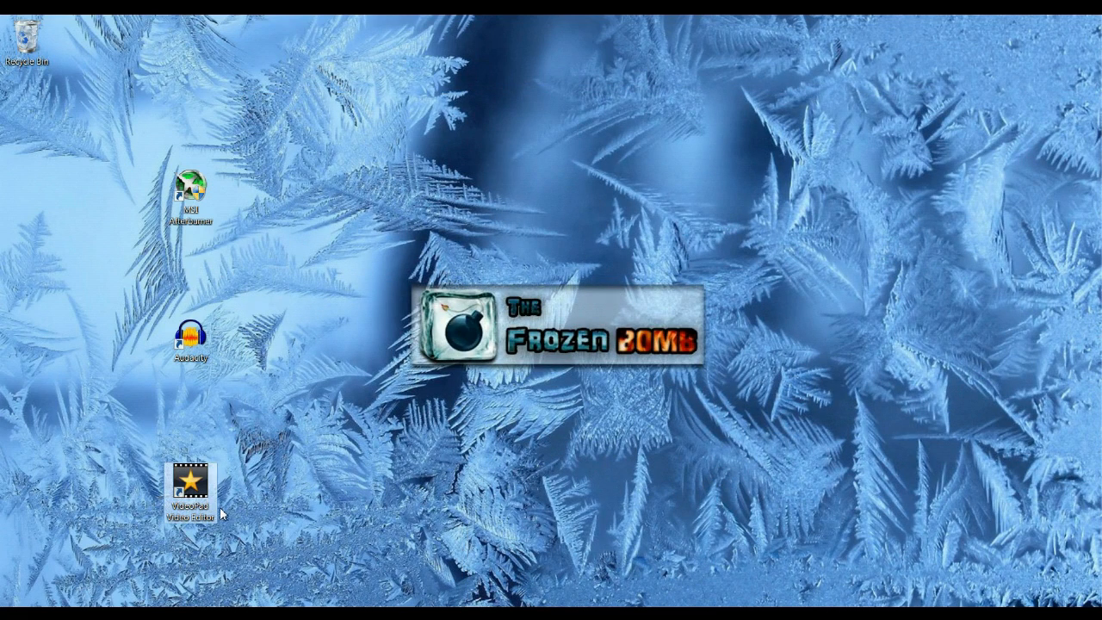
pyautogui.doubleClick(191, 480)
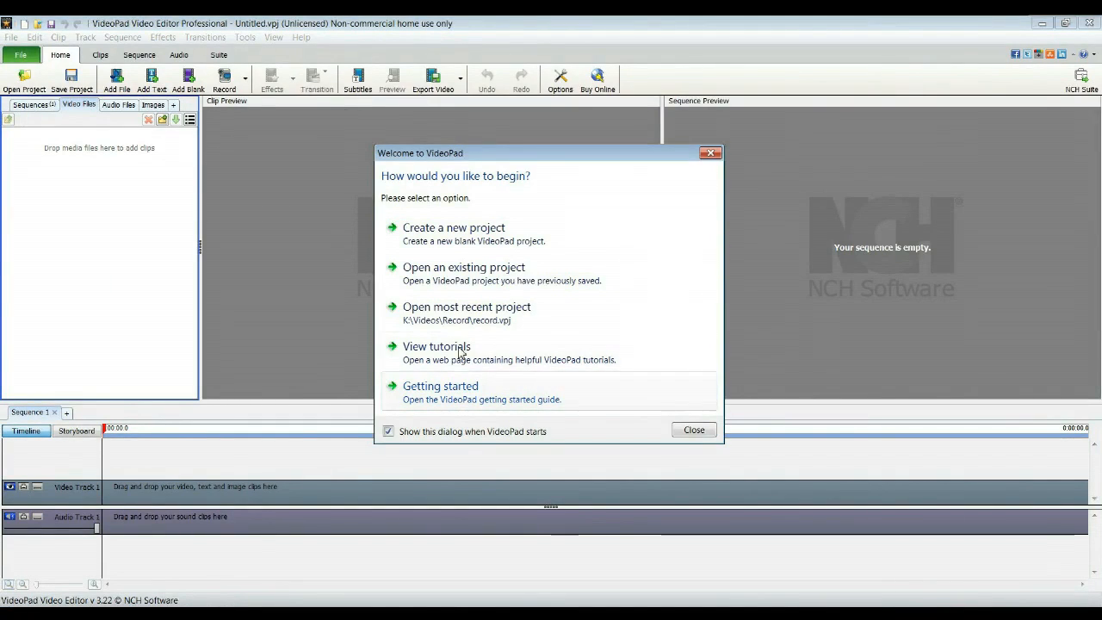
# Step: Open the existing project record.vpj from the Videos Record folder
pyautogui.click(464, 267)
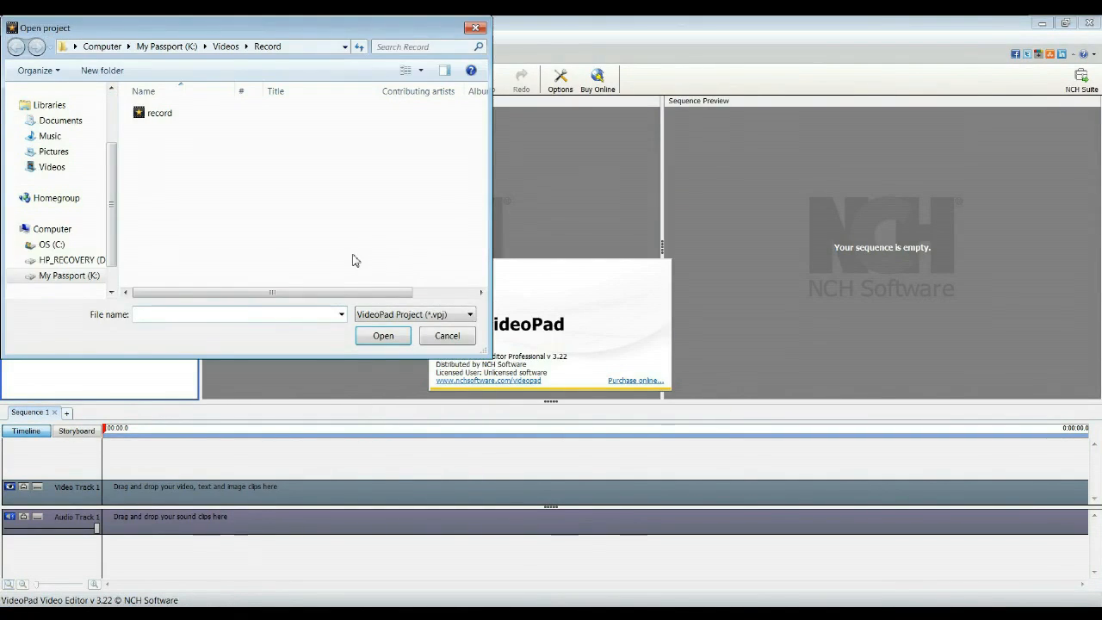
pyautogui.click(159, 113)
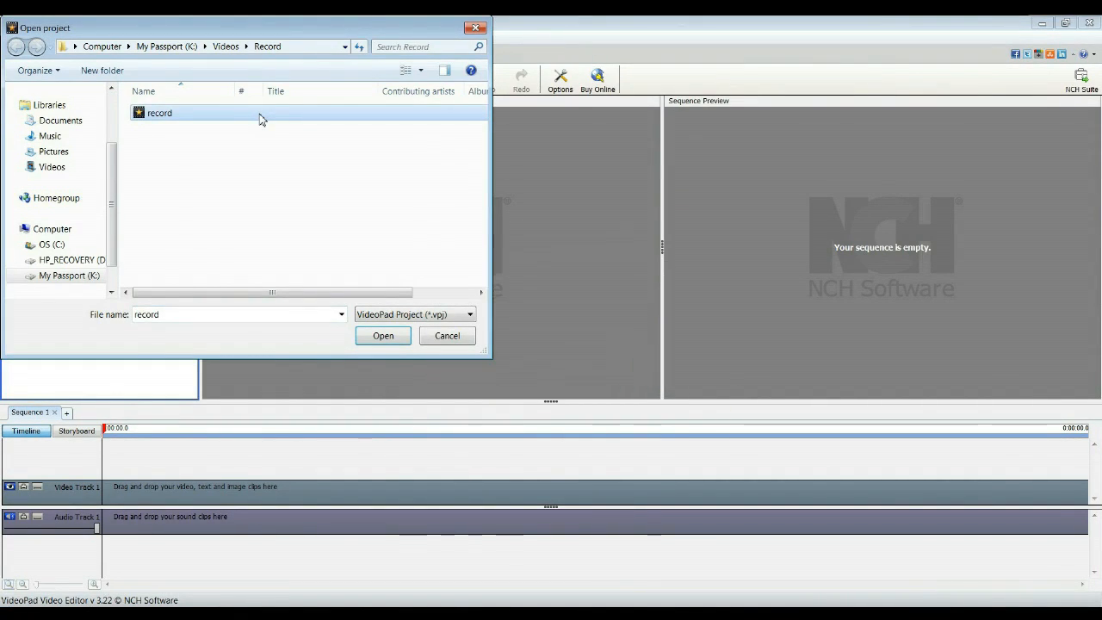
pyautogui.click(382, 335)
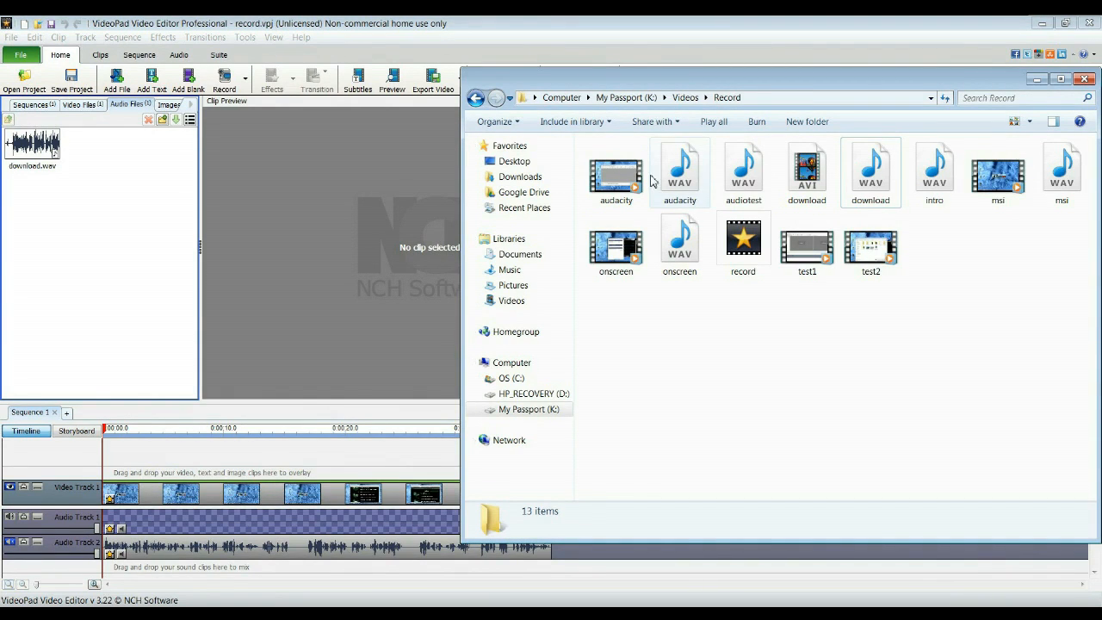
# Step: Close the Explorer window and preview download.avi from the Video Files bin, then the audio files
pyautogui.click(615, 172)
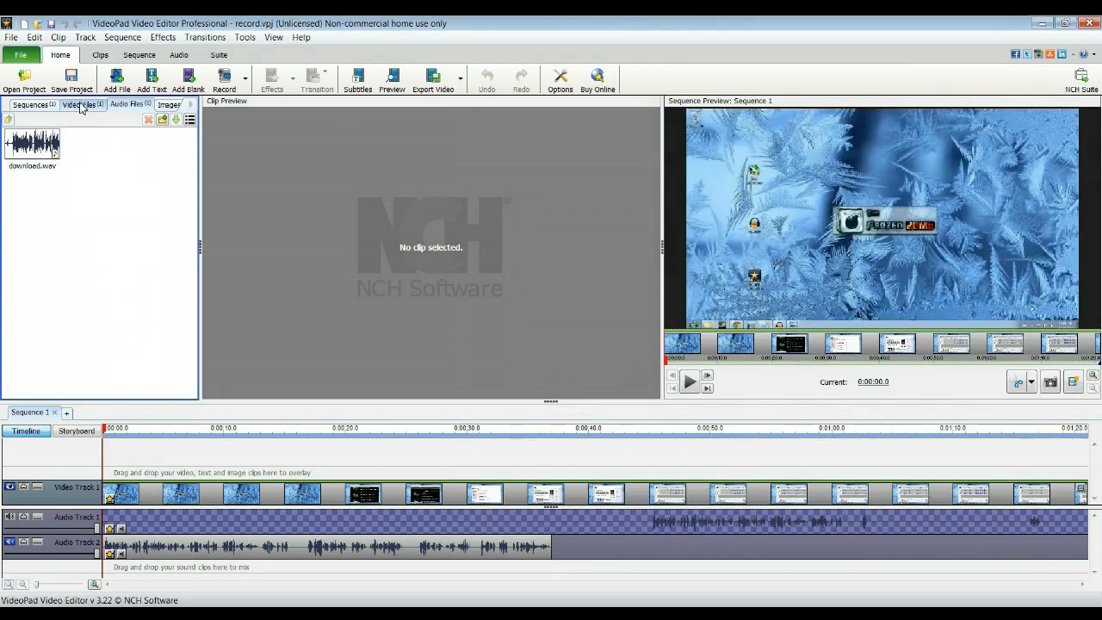
pyautogui.click(78, 104)
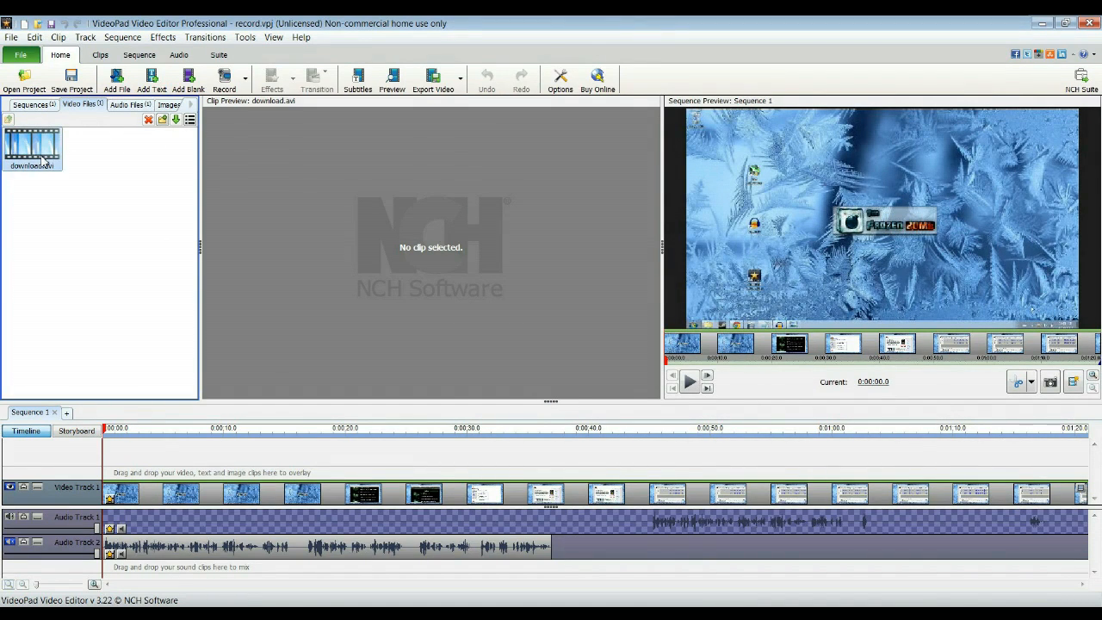
pyautogui.click(32, 148)
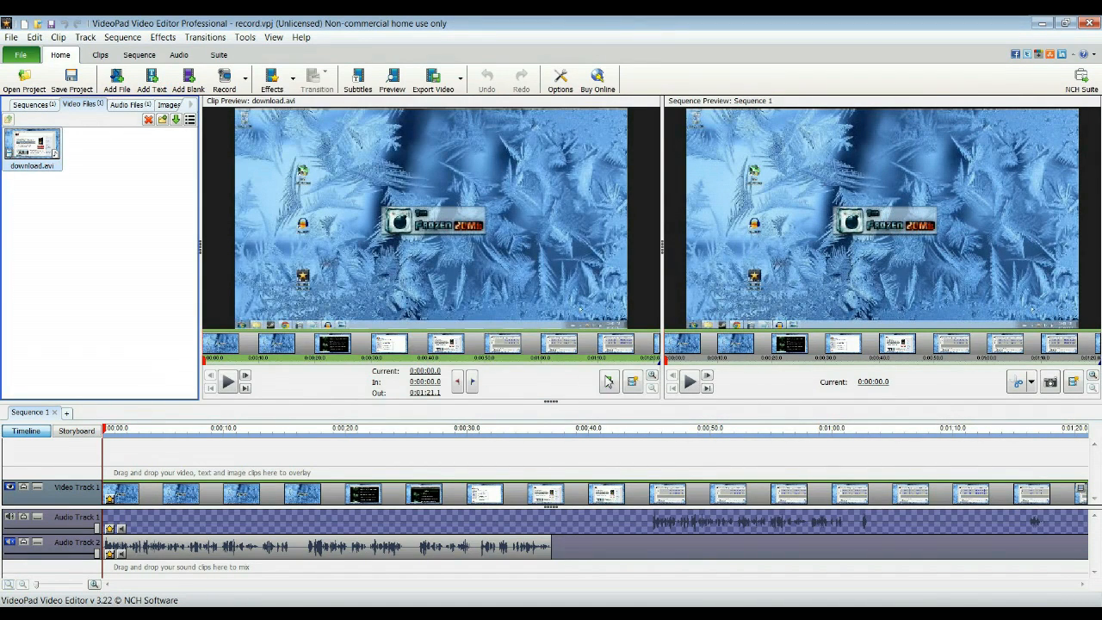
pyautogui.moveTo(609, 381)
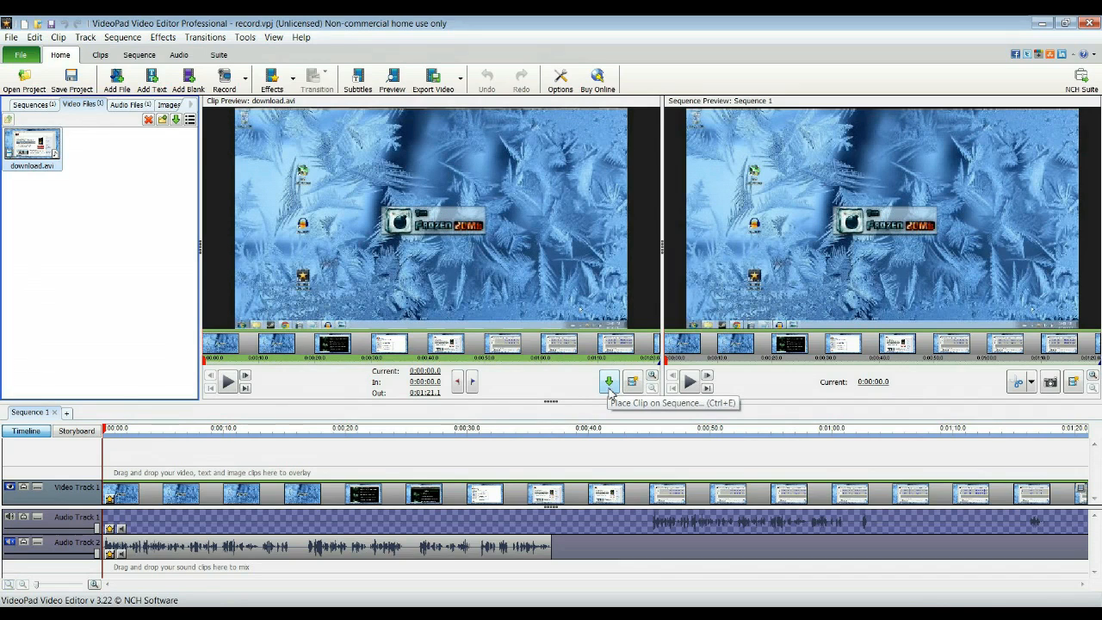
pyautogui.moveTo(255, 430)
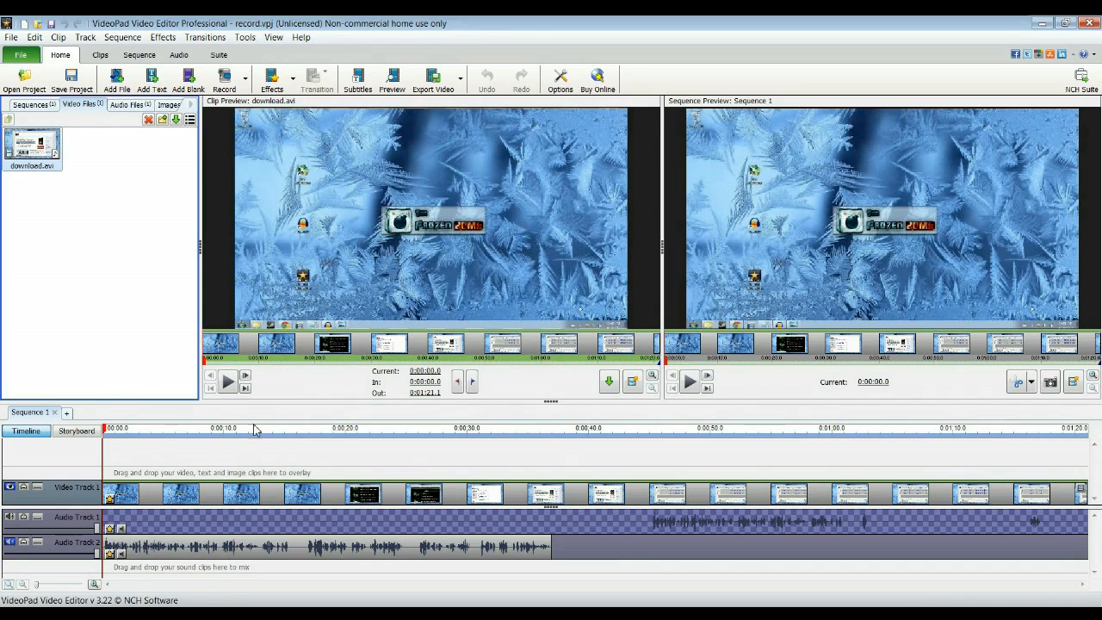
pyautogui.click(127, 104)
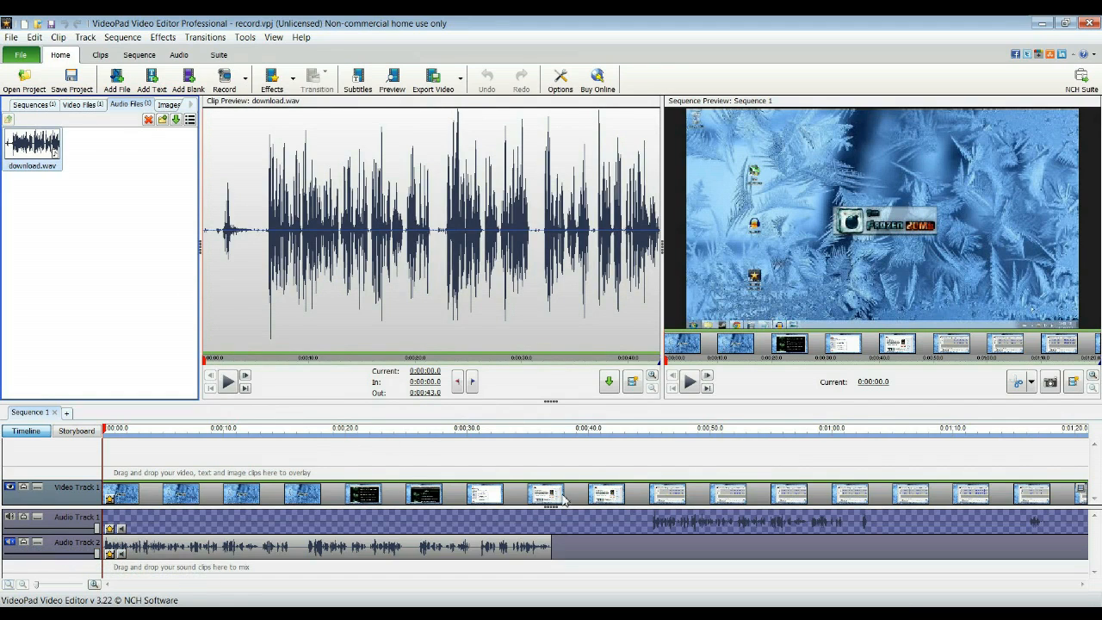
pyautogui.moveTo(218, 181)
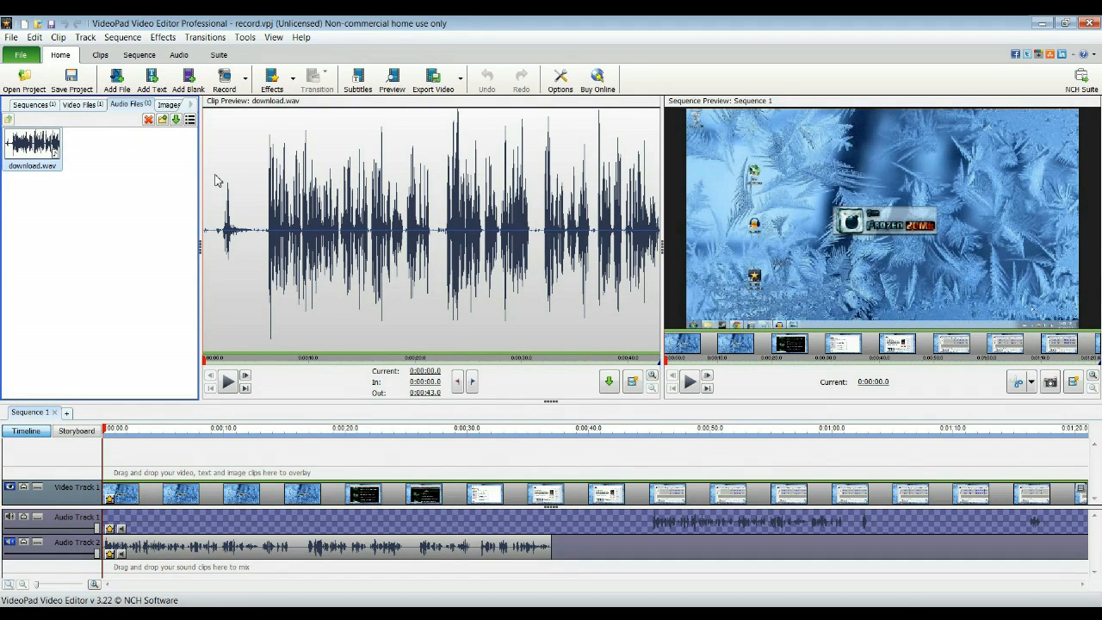
pyautogui.moveTo(150, 78)
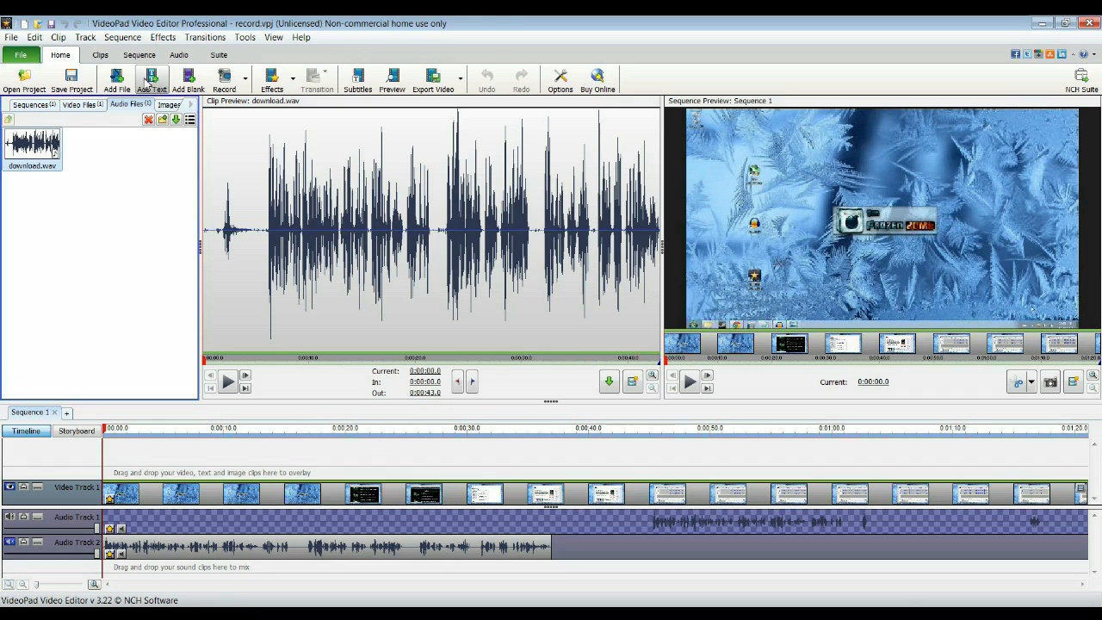
pyautogui.moveTo(72, 78)
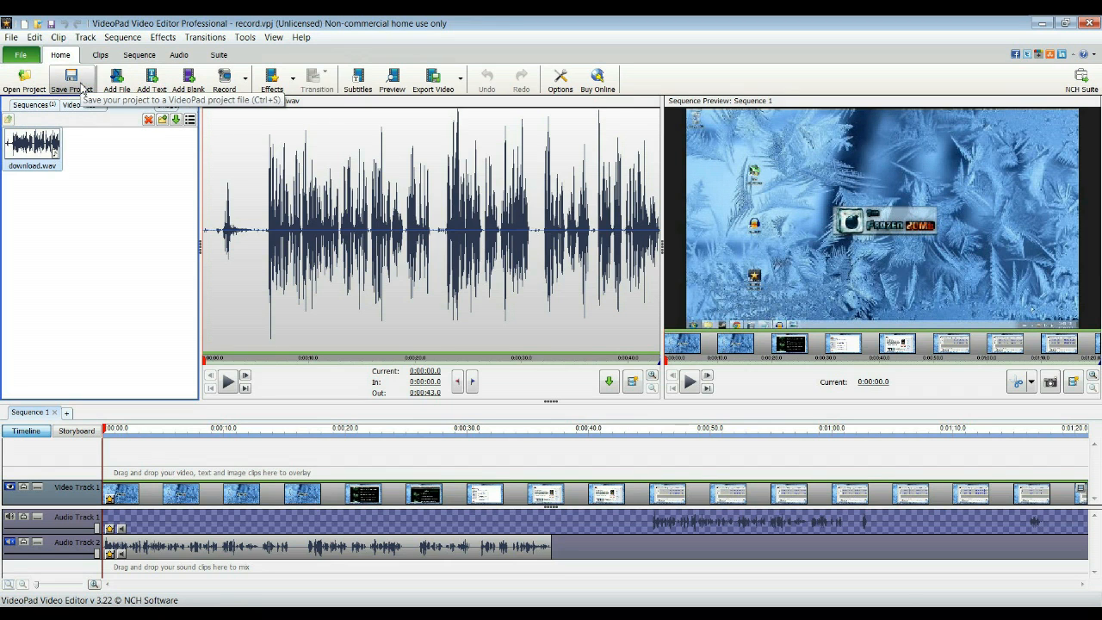
pyautogui.moveTo(433, 77)
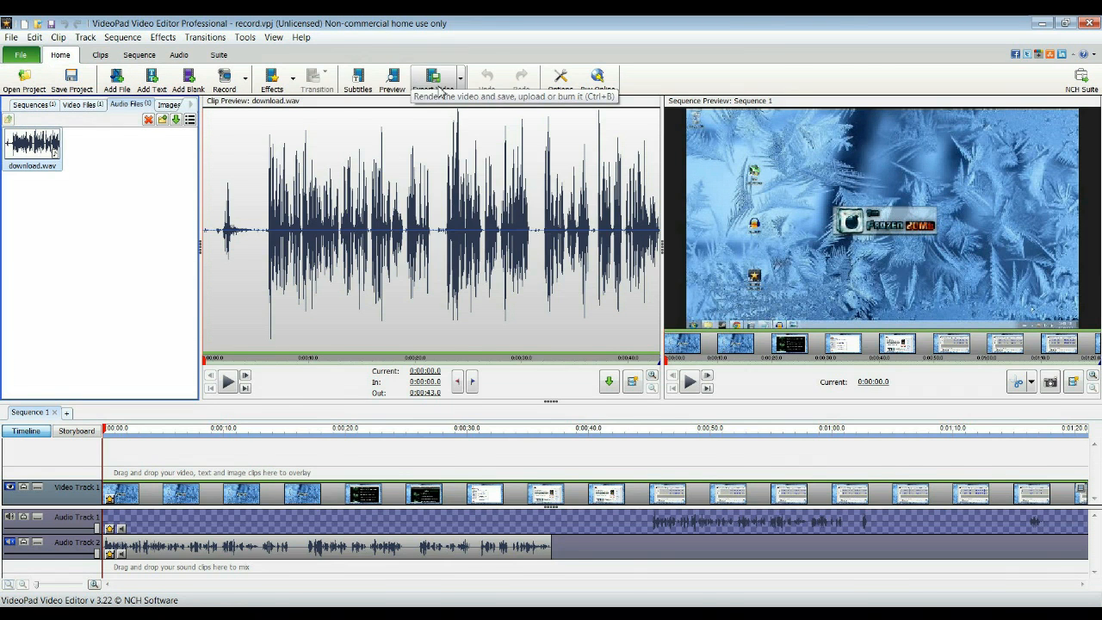